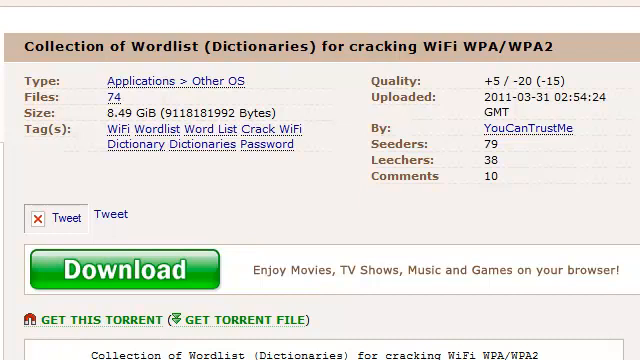
mouse_move(268, 320)
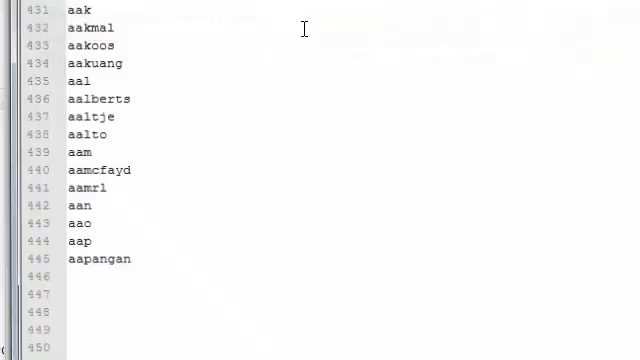
Step: Rename the 97,657 KB wordlist to '10million upper lower case num 1-9 special chars'
scroll(down, 3)
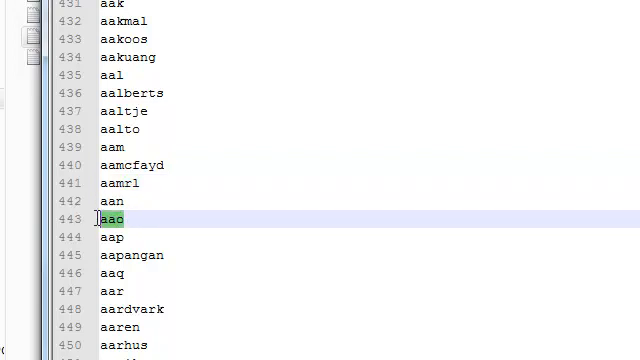
key(Down)
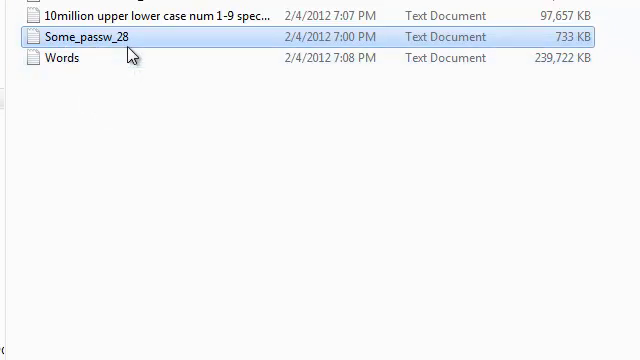
mouse_move(208, 16)
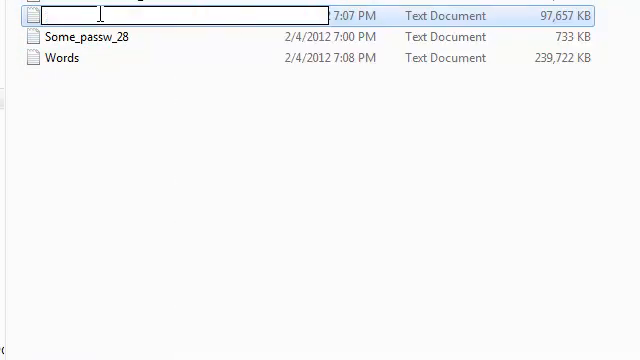
text(10million upper lower case num 1-9 special chars)
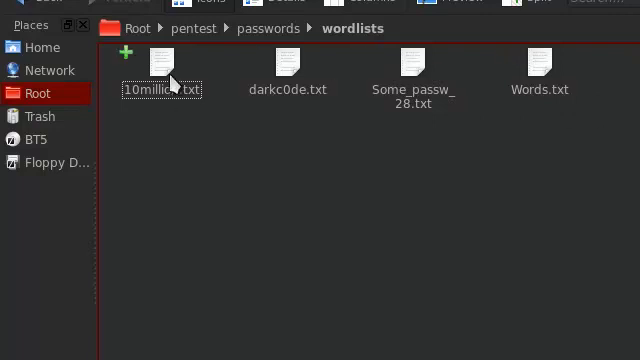
Step: Start renaming the 10million wordlist file to 10million.txt via its context menu
right_click(162, 76)
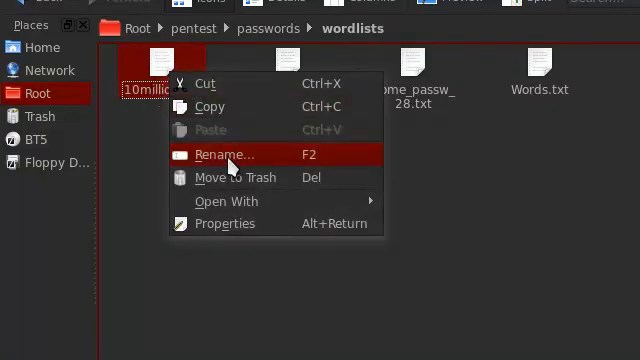
click(224, 154)
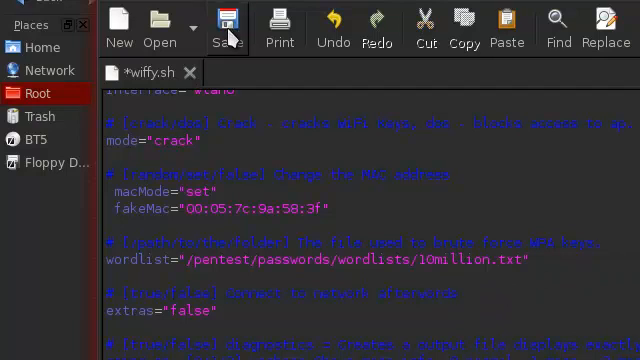
Step: Save wiffy.sh with wordlist= pointing to /pentest/passwords/wordlists/10million.txt
click(228, 28)
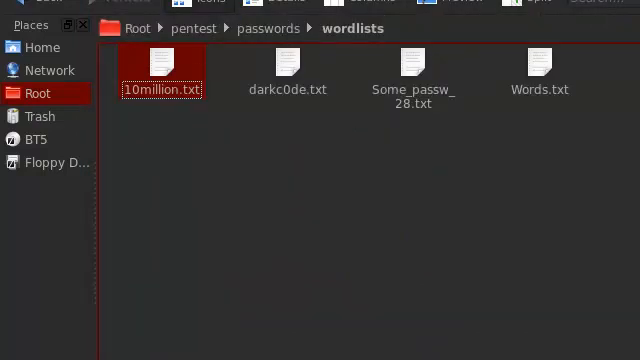
Step: Close the wordlists folder window, leaving the desktop with wiffy.sh and the root terminal
click(290, 220)
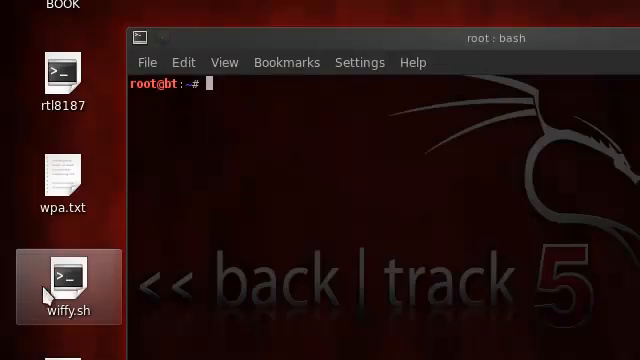
mouse_move(56, 280)
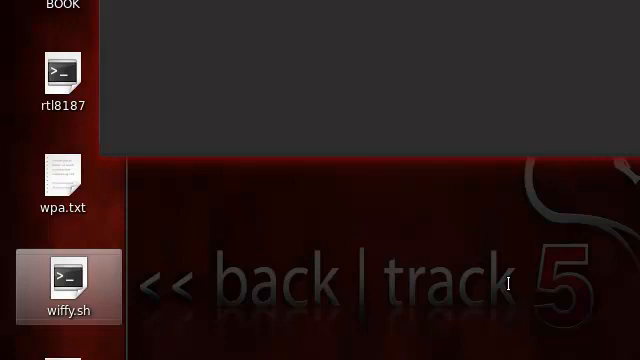
Step: Launch wiffy.sh and choose network 3, CureMyMind, as the target
double_click(68, 288)
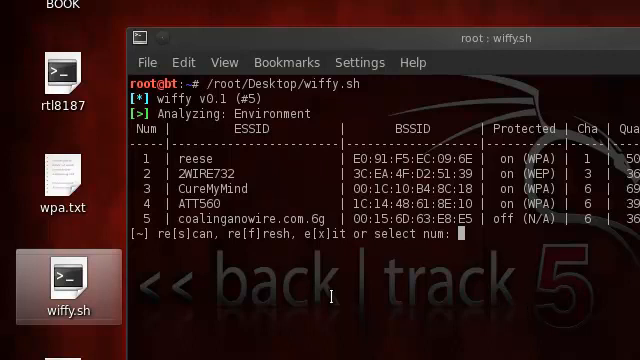
text(3)
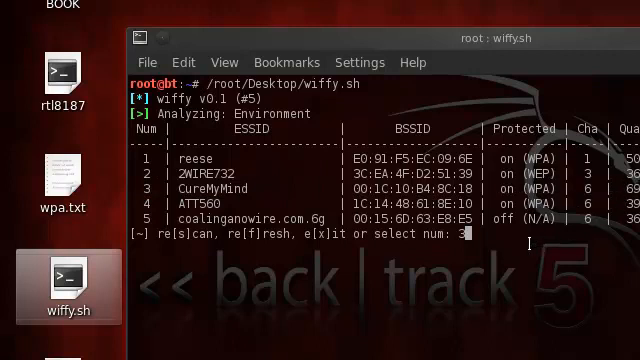
key(Return)
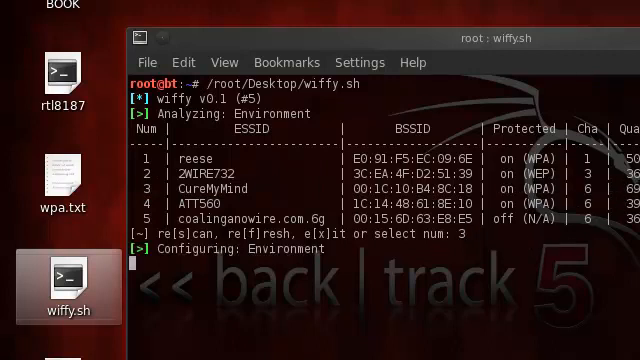